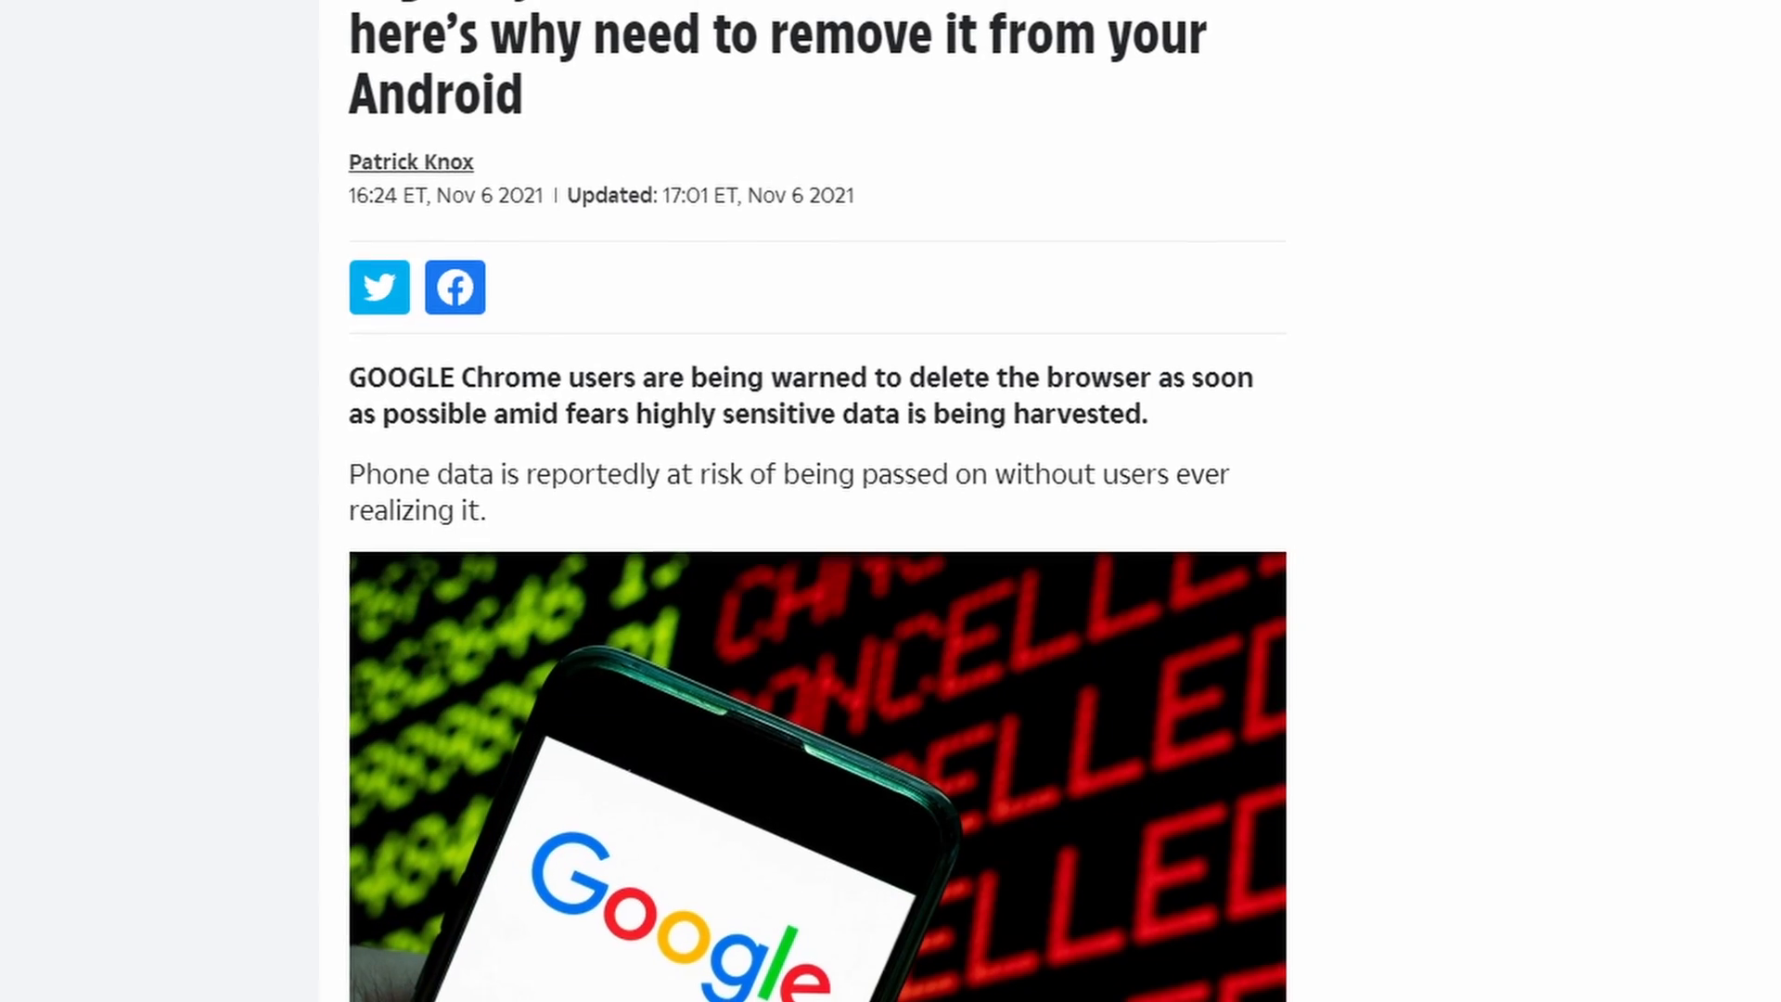
{"action": "scroll", "scroll_direction": "down", "scroll_amount": 3}
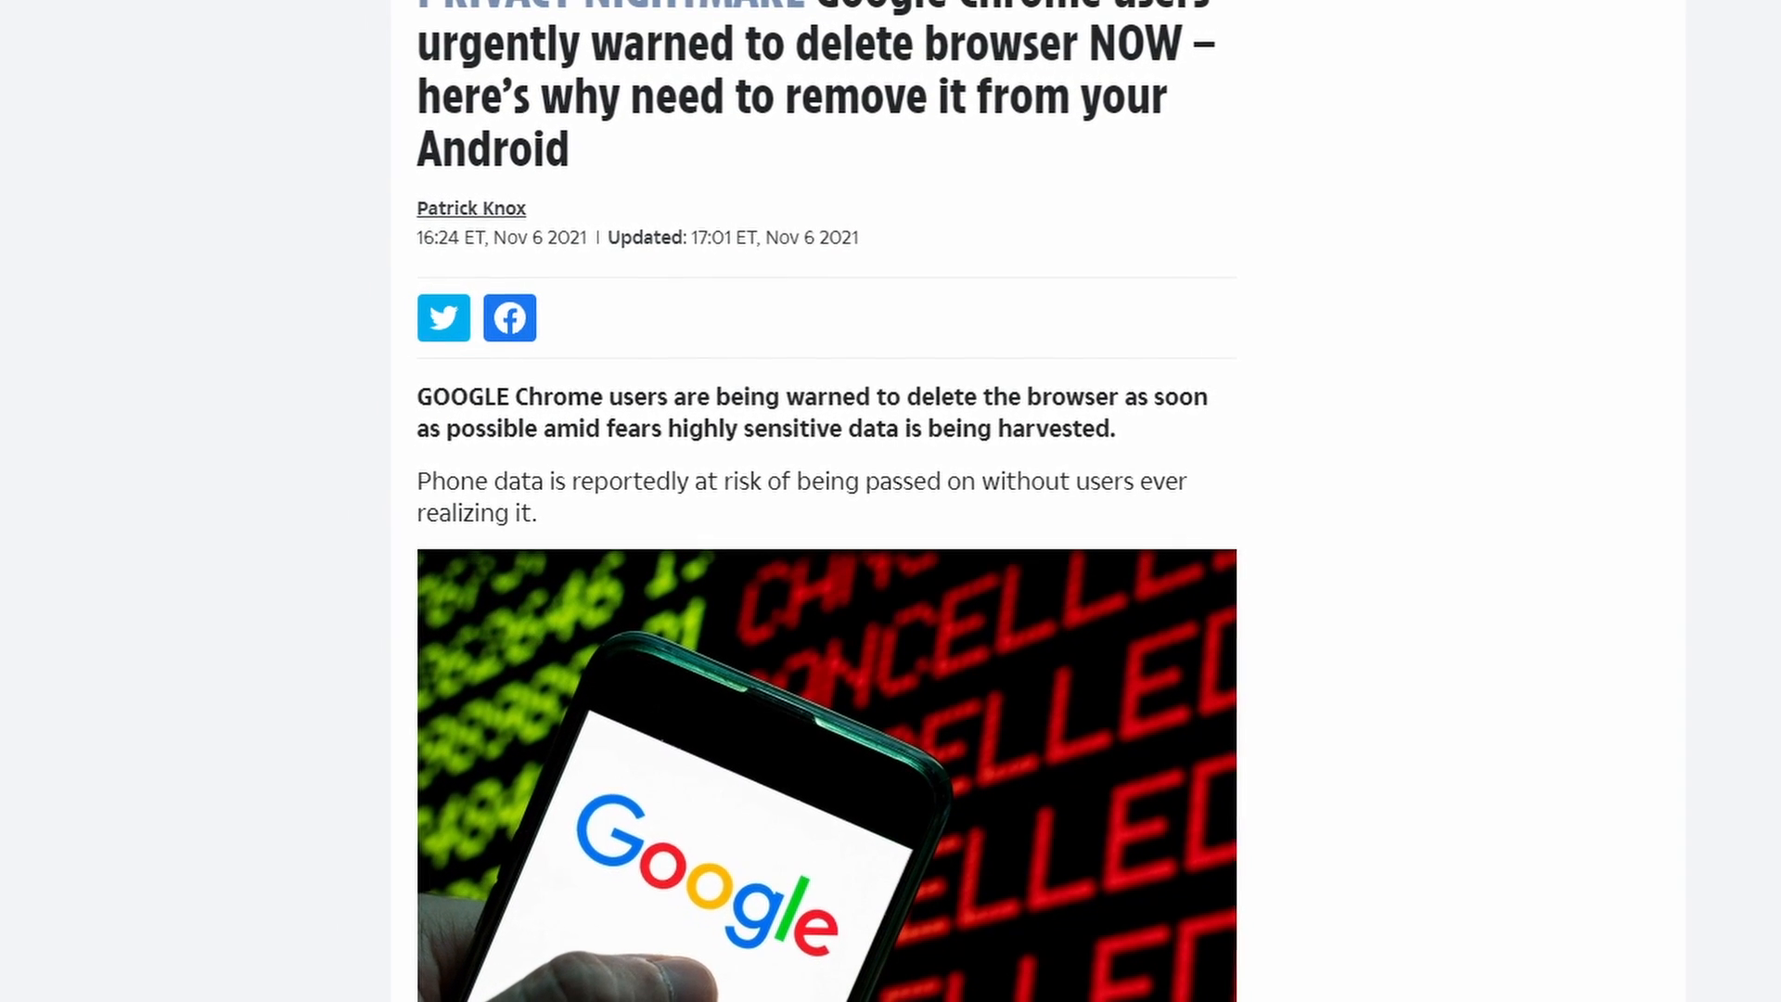
{"action": "scroll", "scroll_direction": "down", "scroll_amount": 3}
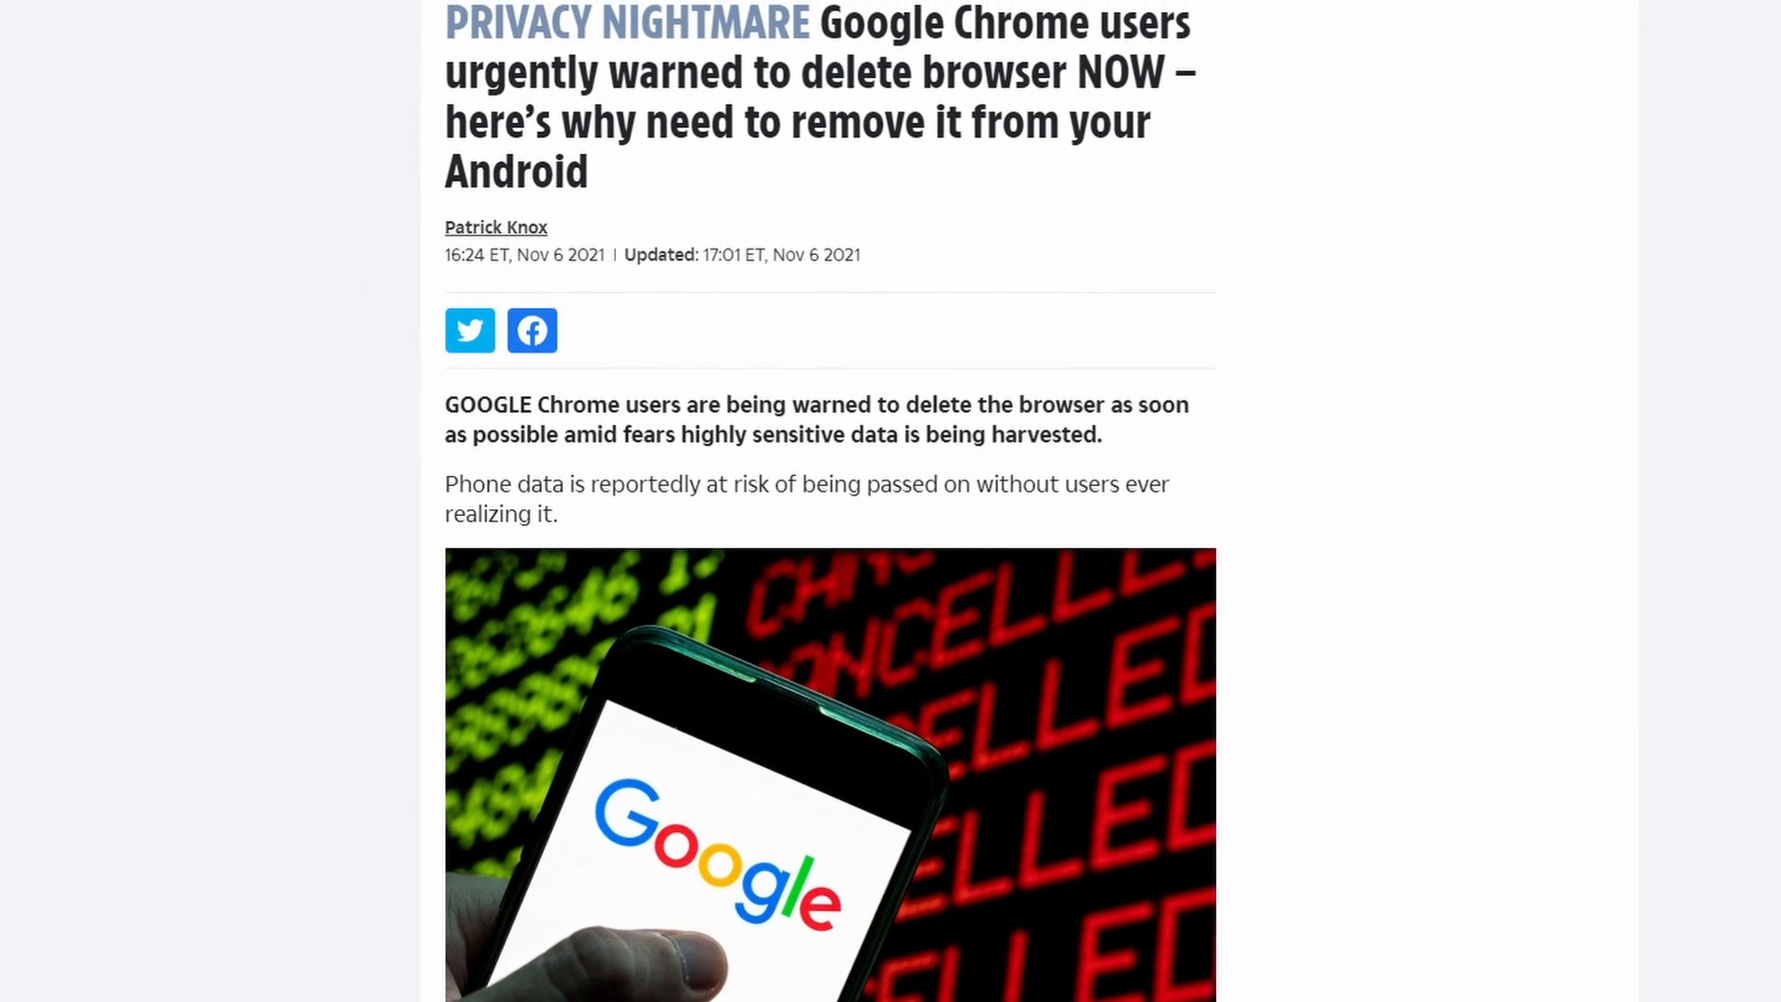